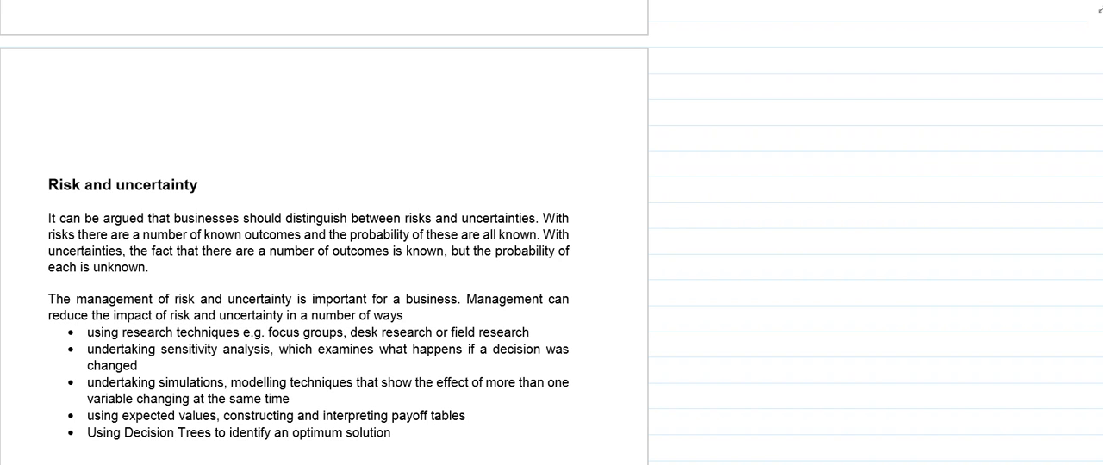
Step: Scroll down past Risk and uncertainty to the Probability and expected values notes
{"action": "scroll", "scroll_direction": "down", "scroll_amount": 3}
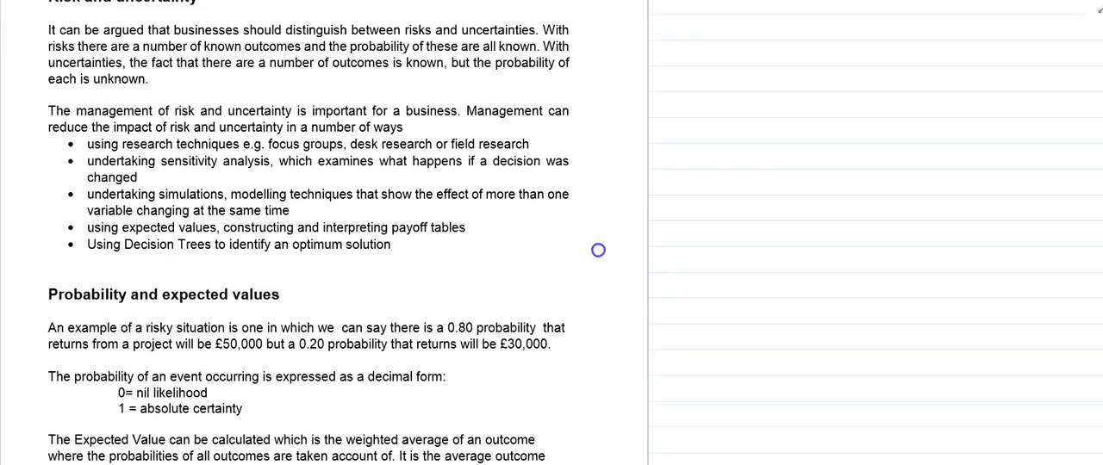
{"action": "scroll", "scroll_direction": "down", "scroll_amount": 3}
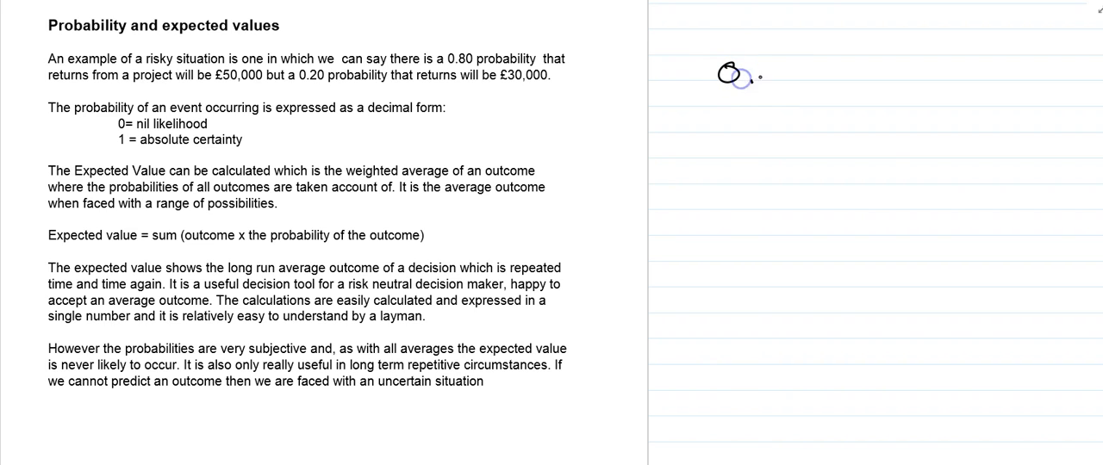
Step: Ink the probability column totalling 1.00 and a 'Project B' heading in the margin
{"action": "left_click_drag", "start_coordinate": [727, 76], "coordinate": [771, 71]}
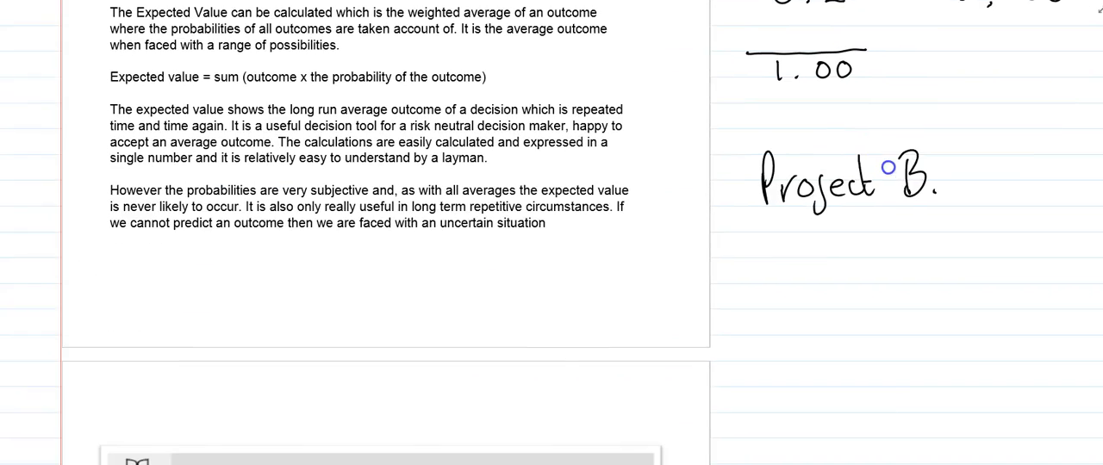
Step: Handwrite 'Option' beside the newsagent payoff table example
{"action": "scroll", "scroll_direction": "down", "scroll_amount": 3}
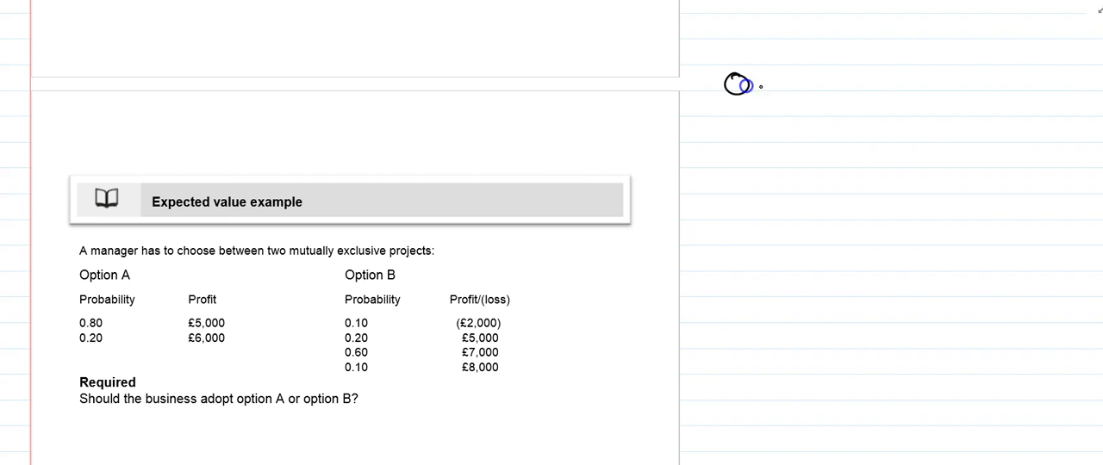
{"action": "left_click_drag", "start_coordinate": [728, 87], "coordinate": [849, 90]}
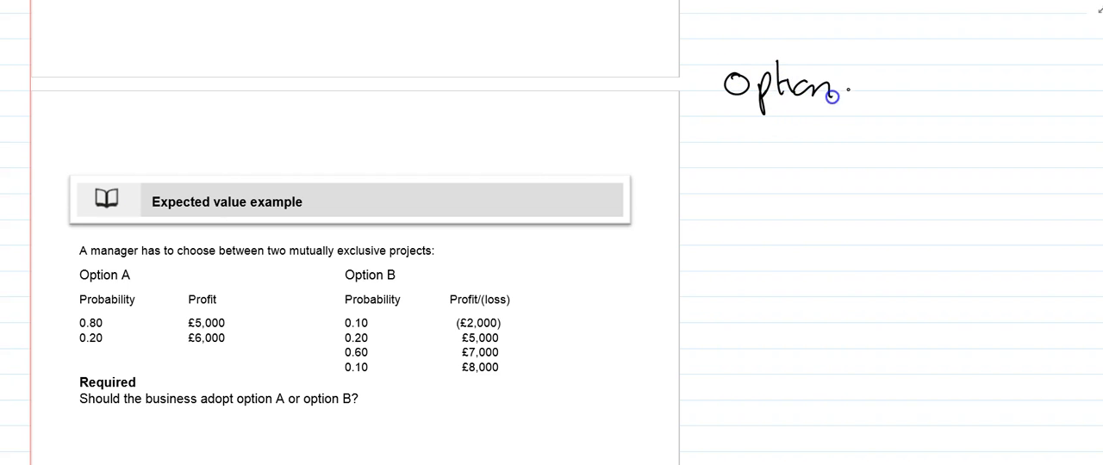
{"action": "left_click_drag", "start_coordinate": [862, 82], "coordinate": [921, 82]}
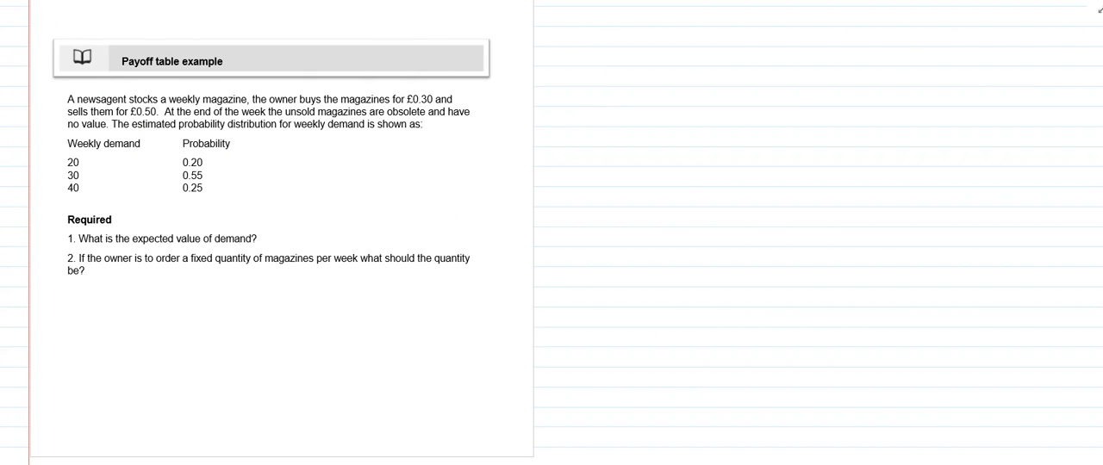
{"action": "mouse_move", "coordinate": [976, 220]}
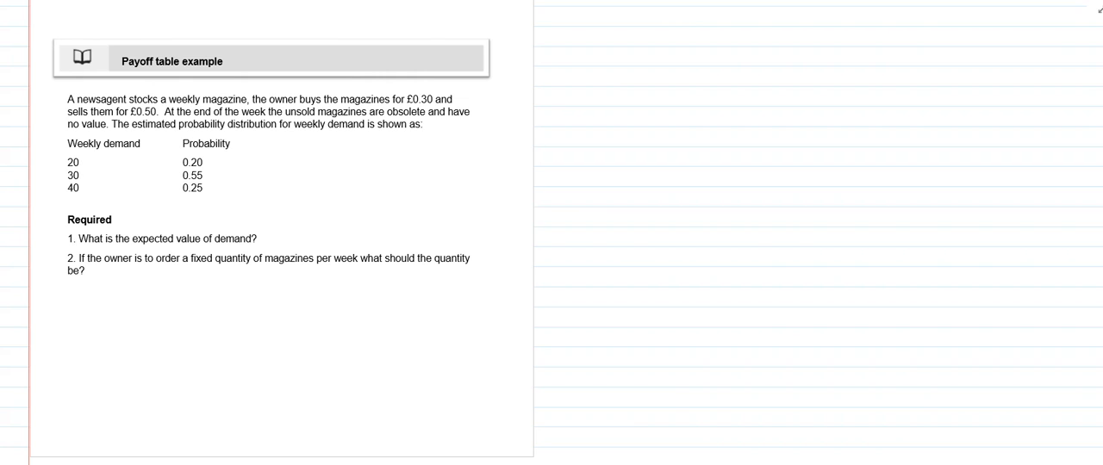
{"action": "mouse_move", "coordinate": [634, 81]}
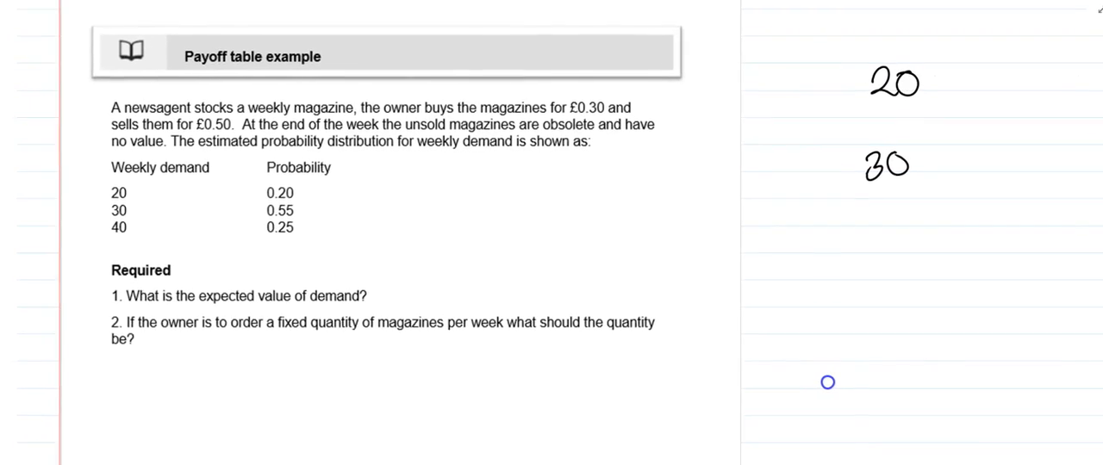
Step: Annotate weekly demands 20, 30, 40 with probabilities 0.20, 0.55, 0.25
{"action": "scroll", "scroll_direction": "down", "scroll_amount": 3}
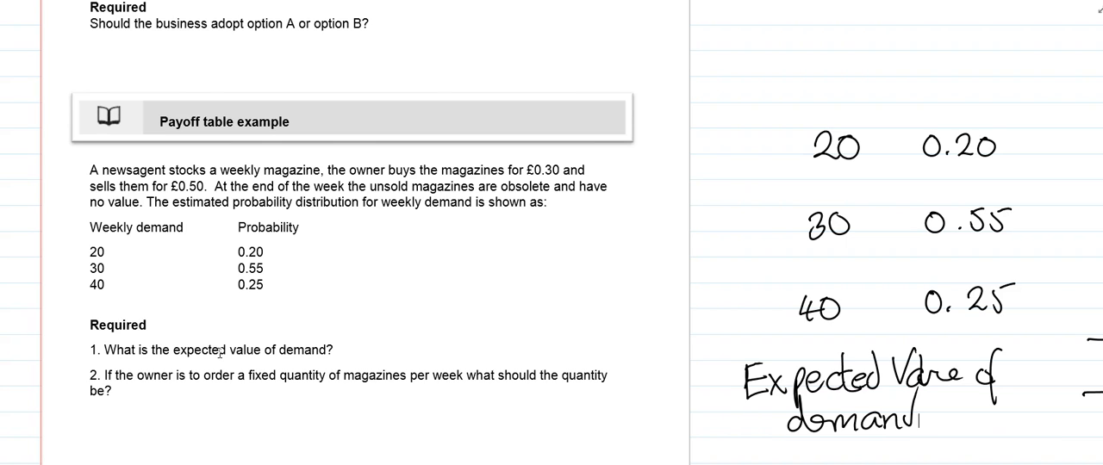
{"action": "left_click", "coordinate": [110, 251]}
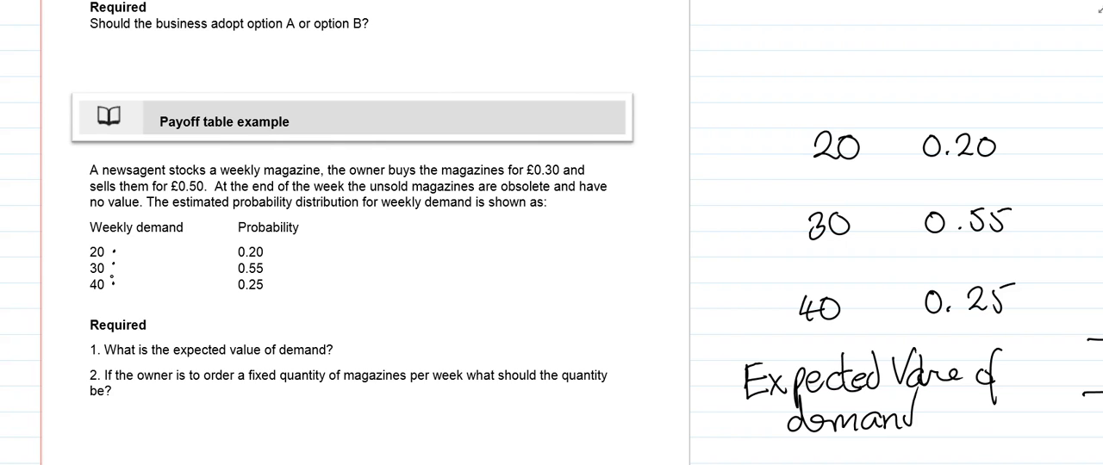
Step: Ink 20/0.20, 30/0.55 and 'Expected Value of demand' beside the newsagent example
{"action": "left_click", "coordinate": [263, 267]}
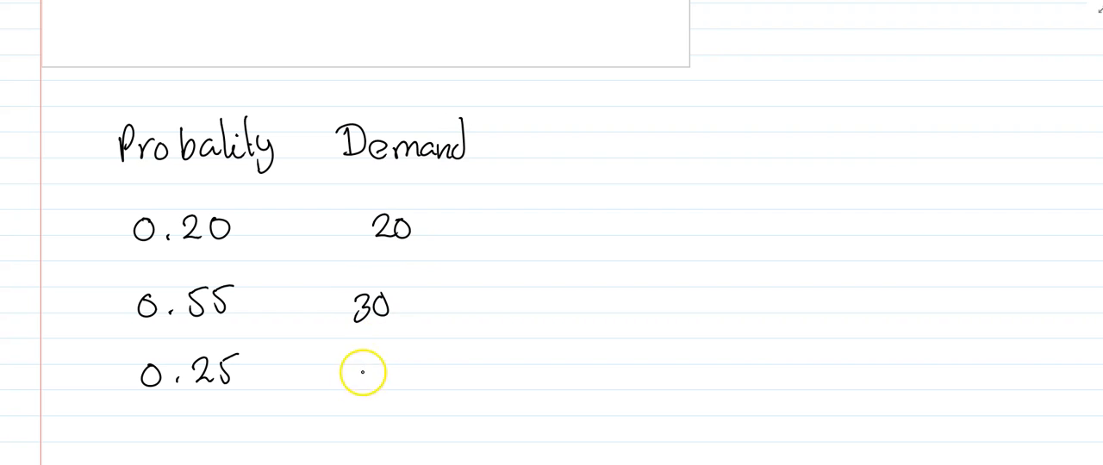
Step: Fill in the third demand of 40 in the Probability/Demand table
{"action": "type", "text": "40"}
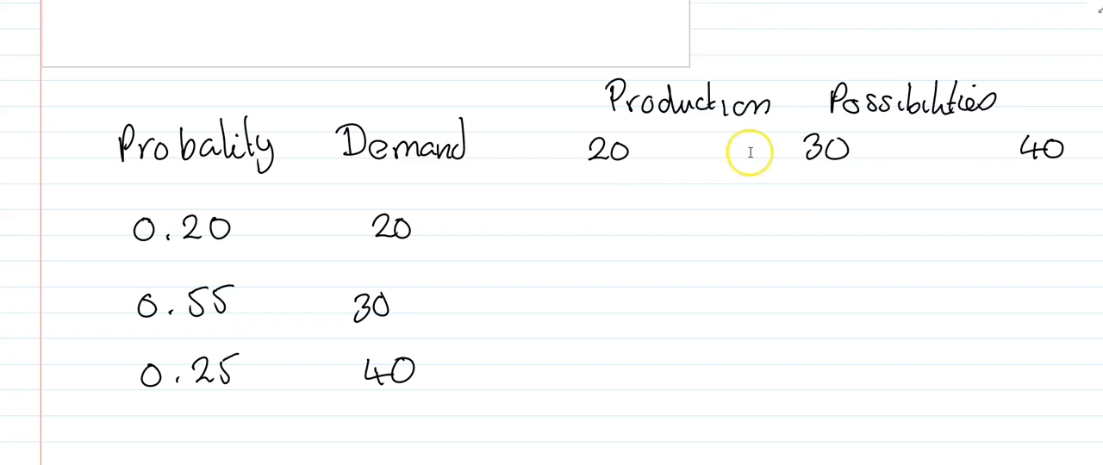
{"action": "scroll", "scroll_direction": "up", "scroll_amount": 3}
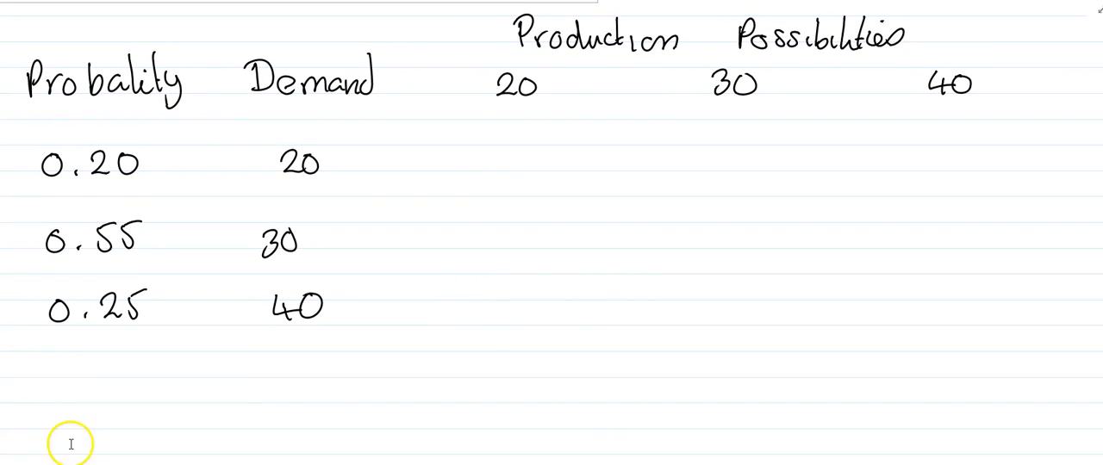
Step: Write '30p 50p = Profit £0.20' and start Profits/EV columns with 4 and 0.8
{"action": "scroll", "scroll_direction": "down", "scroll_amount": 3}
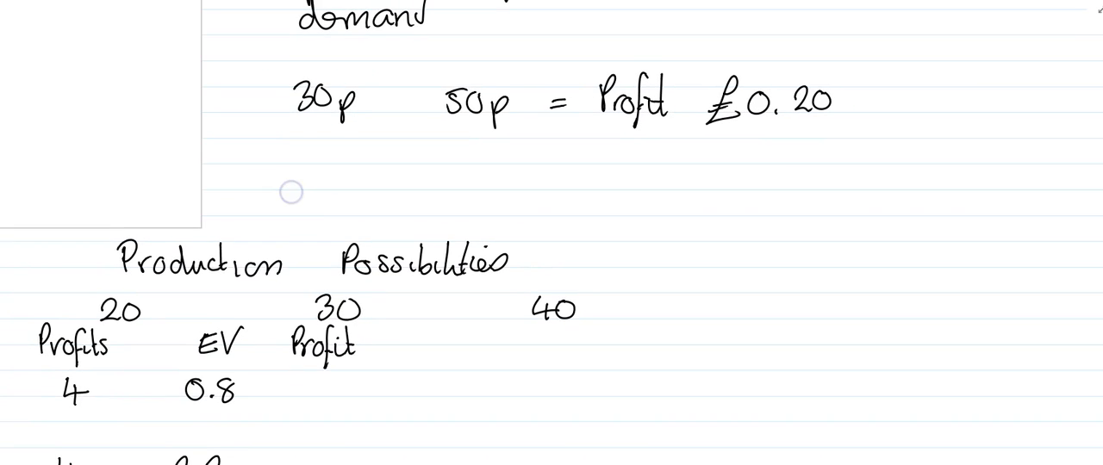